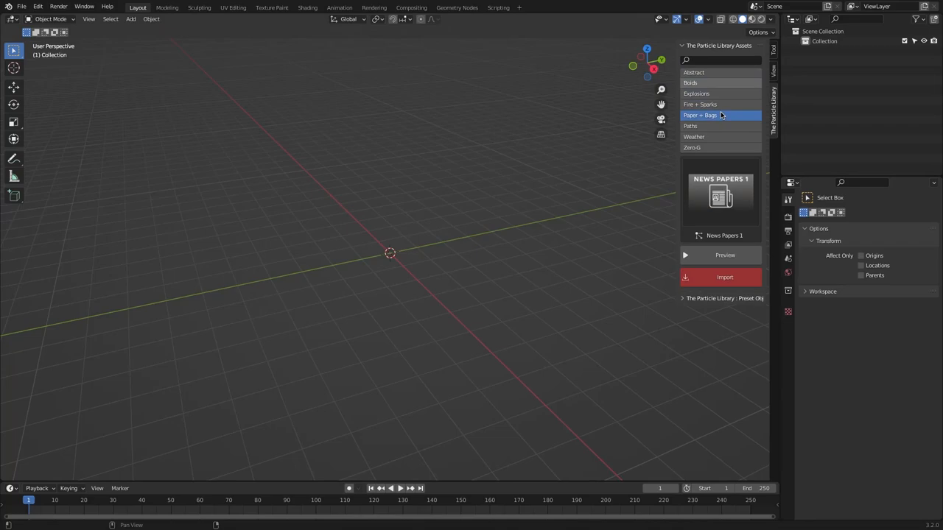
Browse the preset grid and choose the Abstract category's Twister_001 preset
click(692, 73)
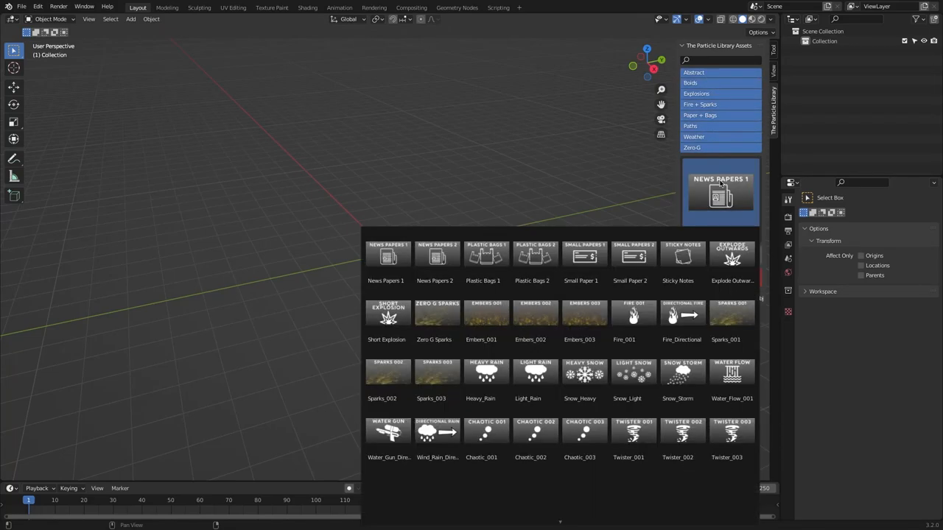
click(536, 375)
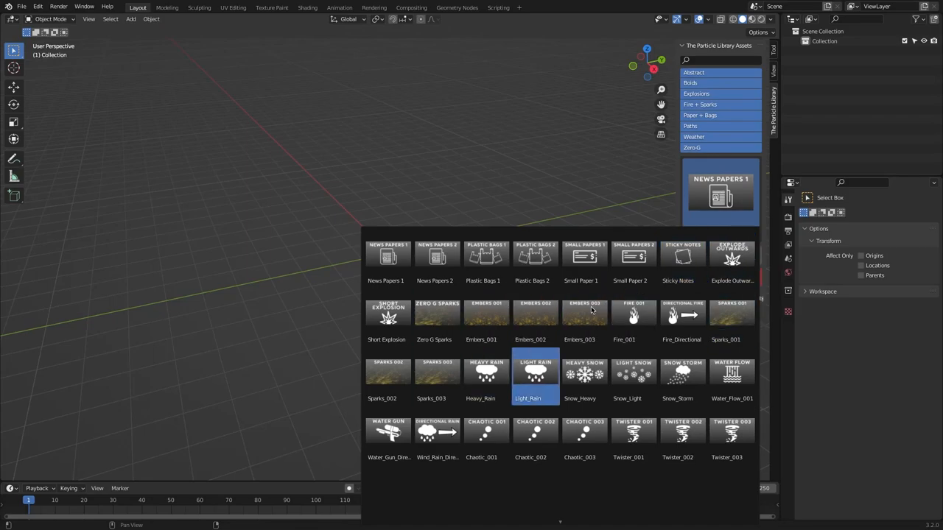
scroll(down, 3)
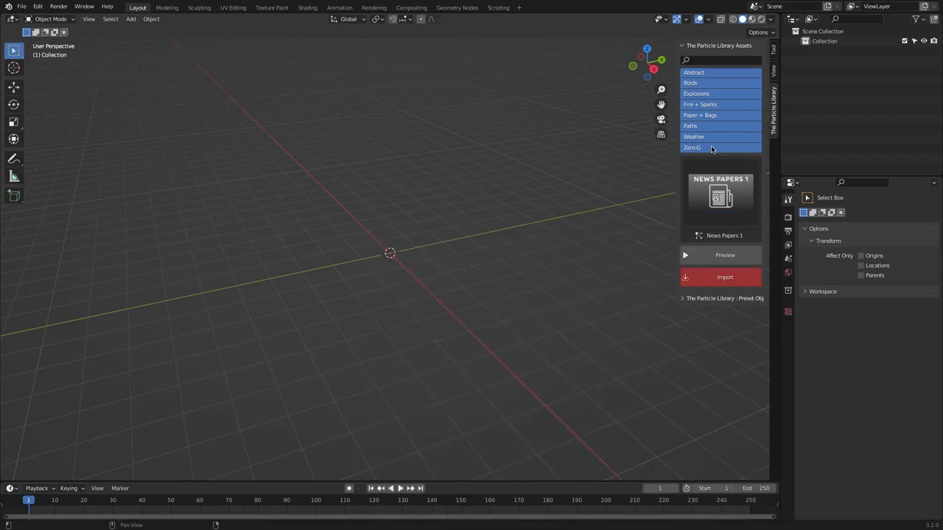
click(692, 72)
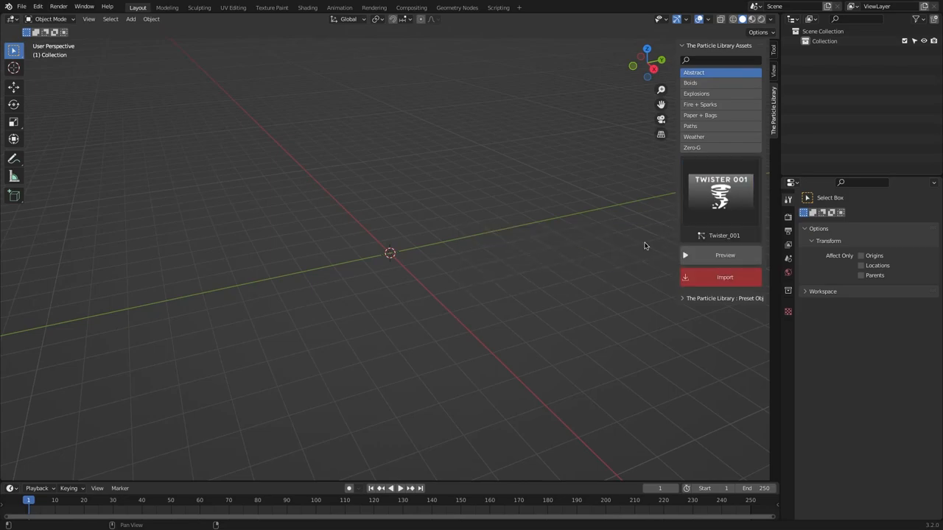
Import the Twister_001 and Chaotic_001 particle systems and the Fly preset object
click(725, 277)
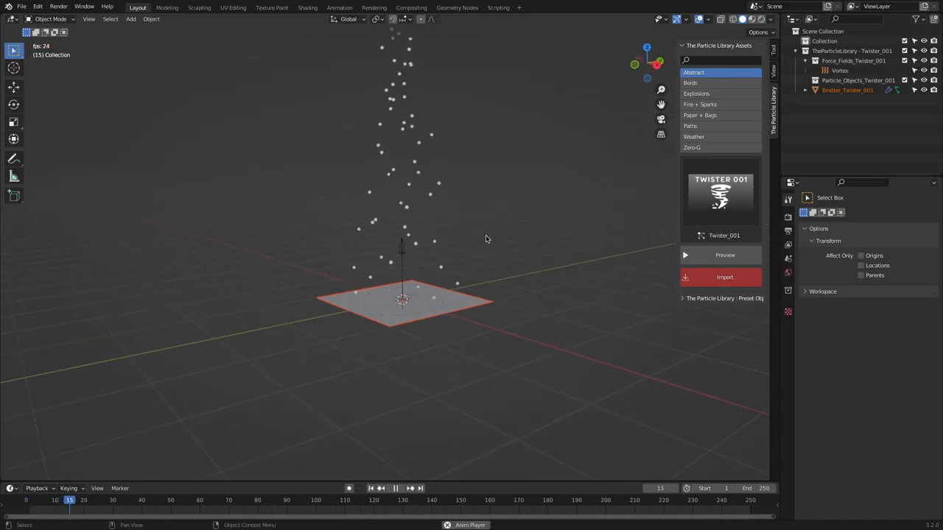
click(724, 255)
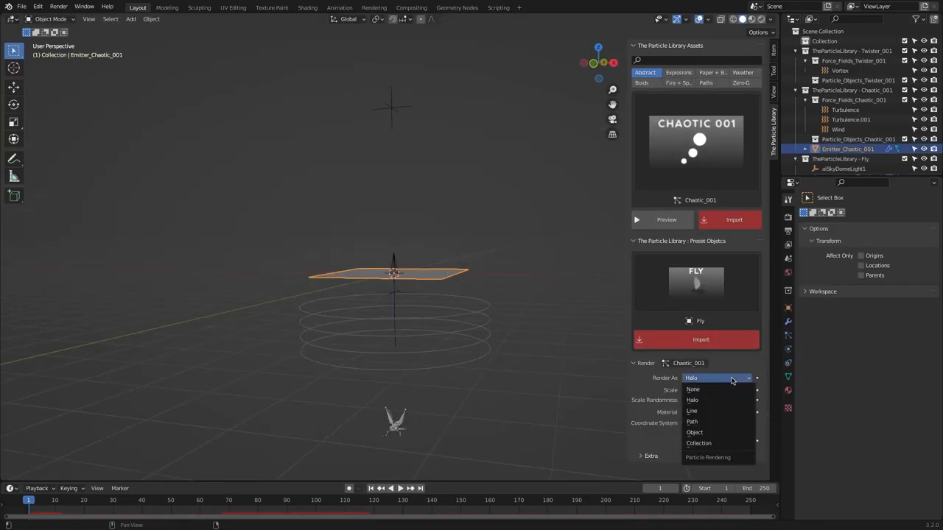
Render the particles as the Fly object, then reload Chaotic_001 on its own
click(695, 433)
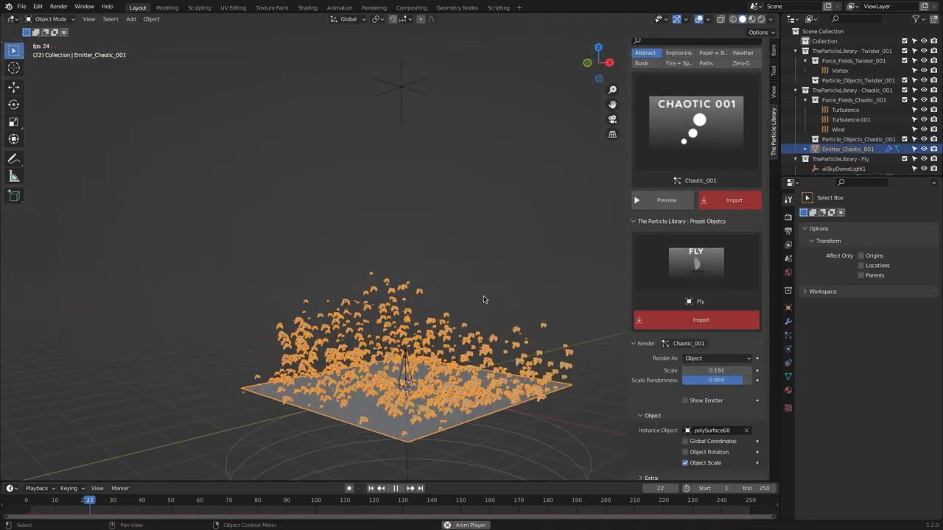
click(372, 487)
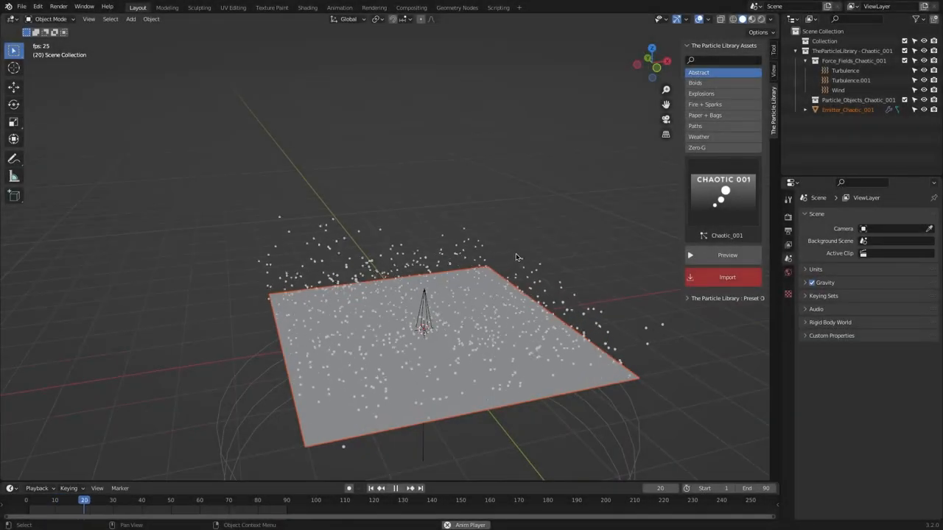
Browse Paths, Explosions and Fire + Sparks, then import Mosquito_Swarm_001 from Birds
click(696, 126)
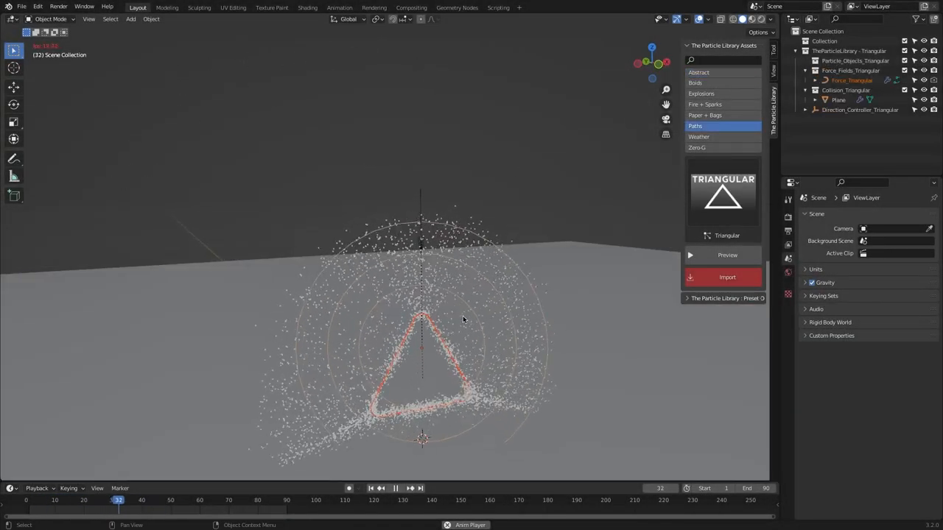
click(701, 95)
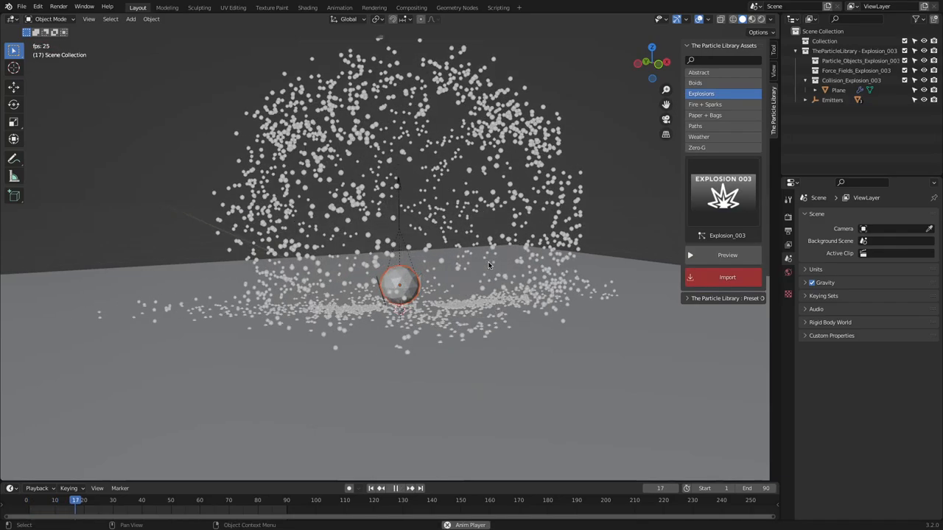
click(704, 104)
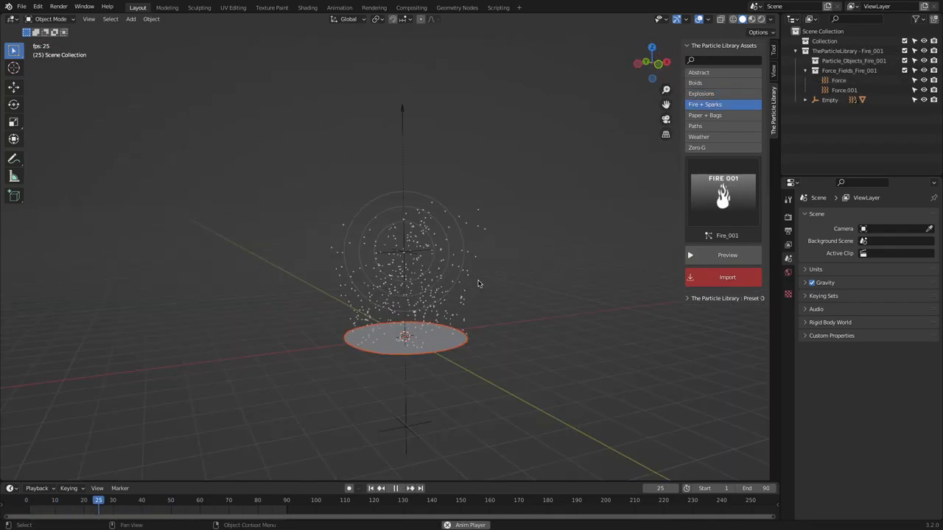
click(698, 137)
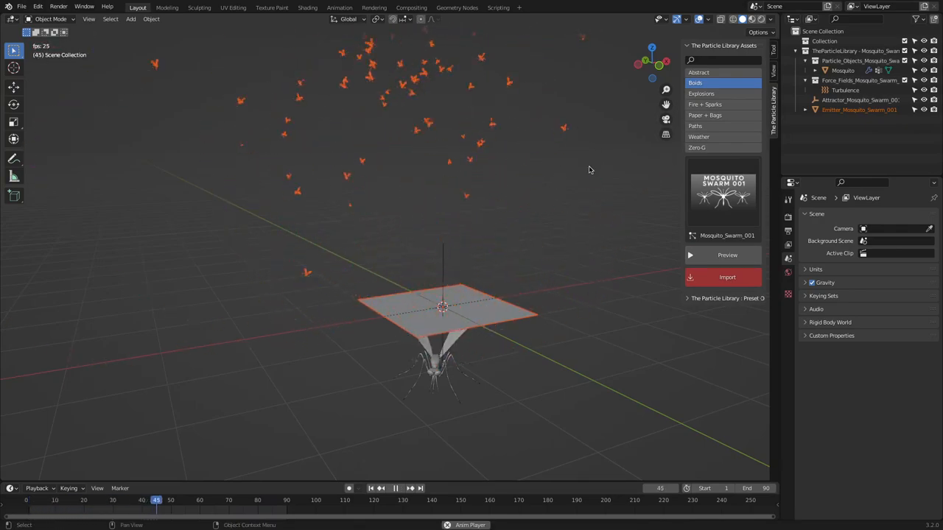
Import the Paper + Bags News Papers preset into the café street scene
click(704, 103)
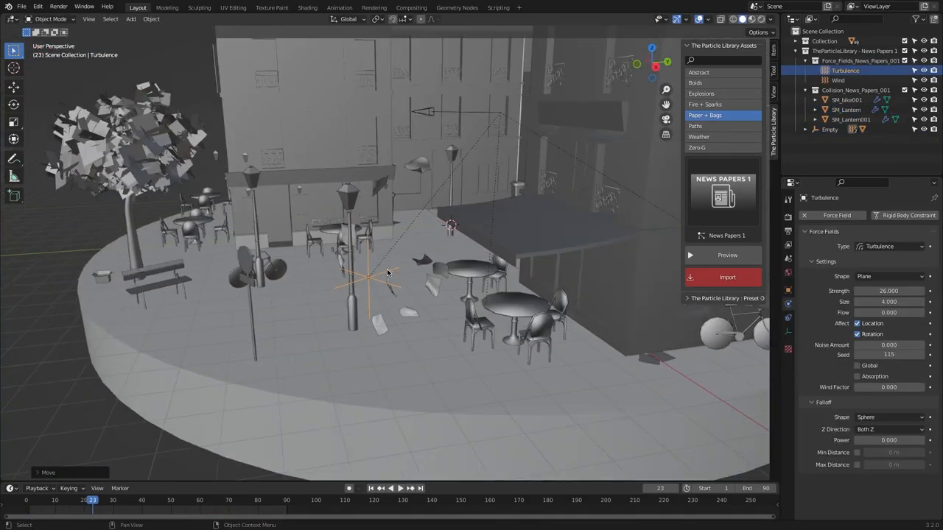
Import the Triangular path preset and view it with Rendered shading
click(392, 490)
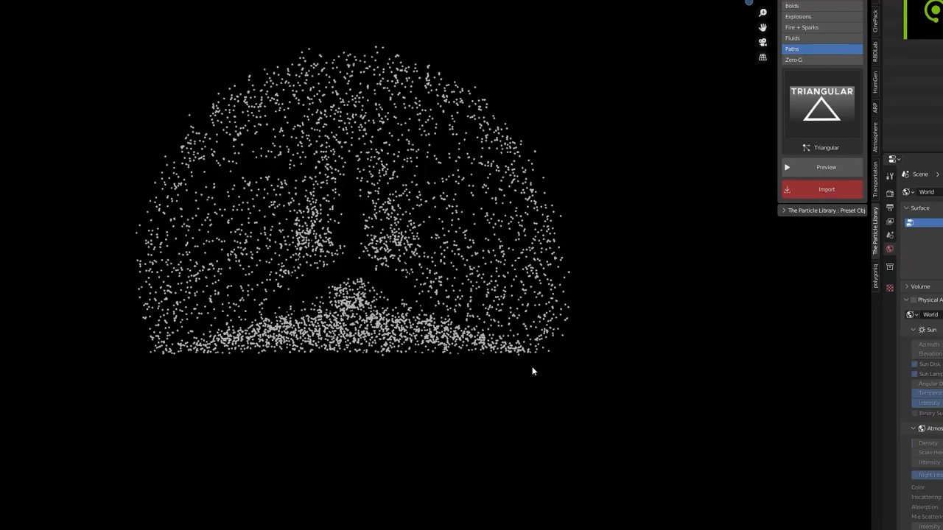
Render the Triangular particles as Spark objects, then start a fresh empty scene
click(825, 188)
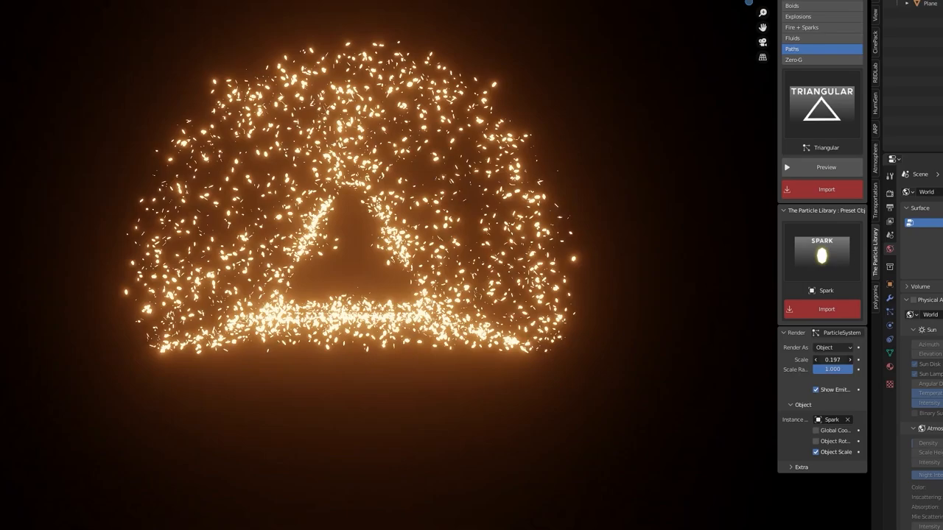
click(801, 27)
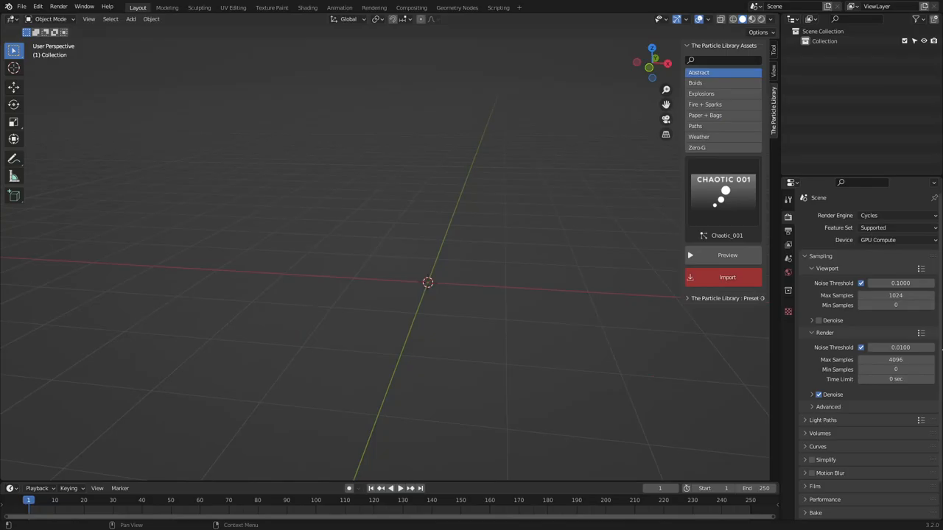
Browse the Fire + Sparks preset grid and import Explode_Outwards
click(704, 103)
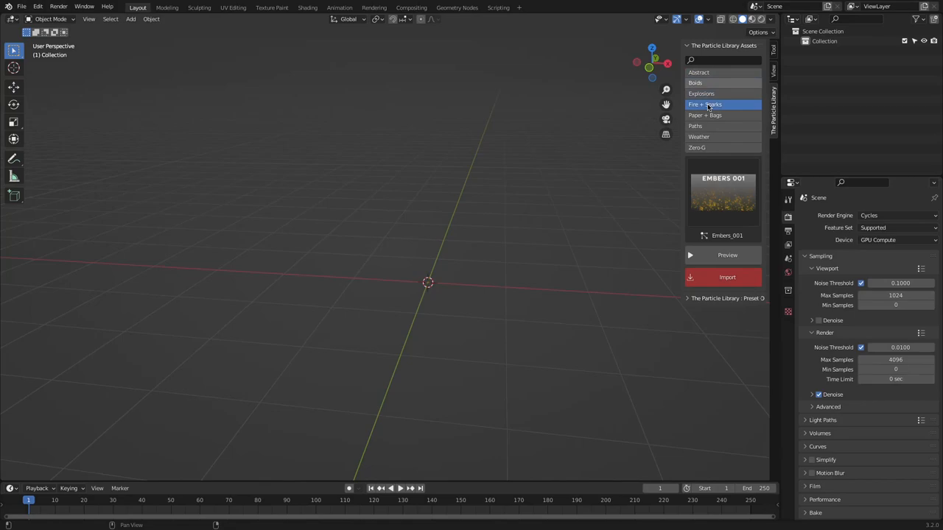
click(704, 115)
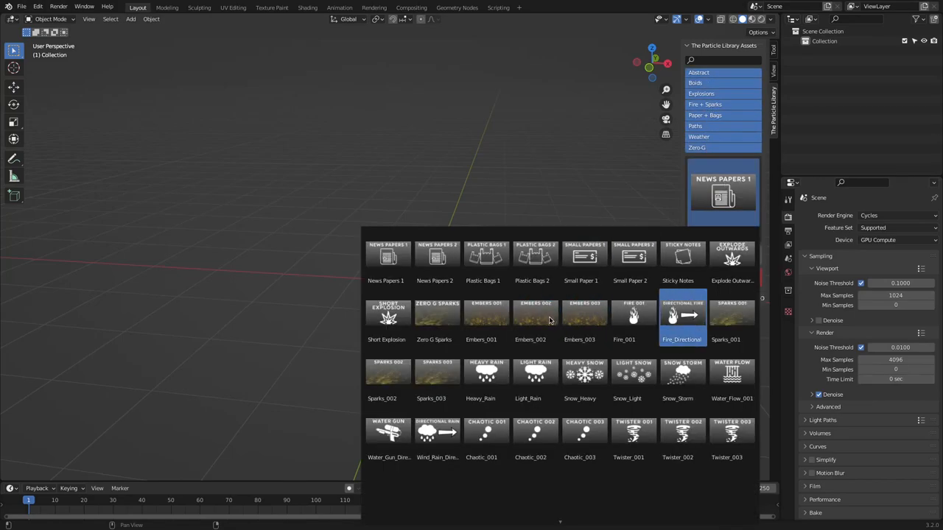
scroll(down, 3)
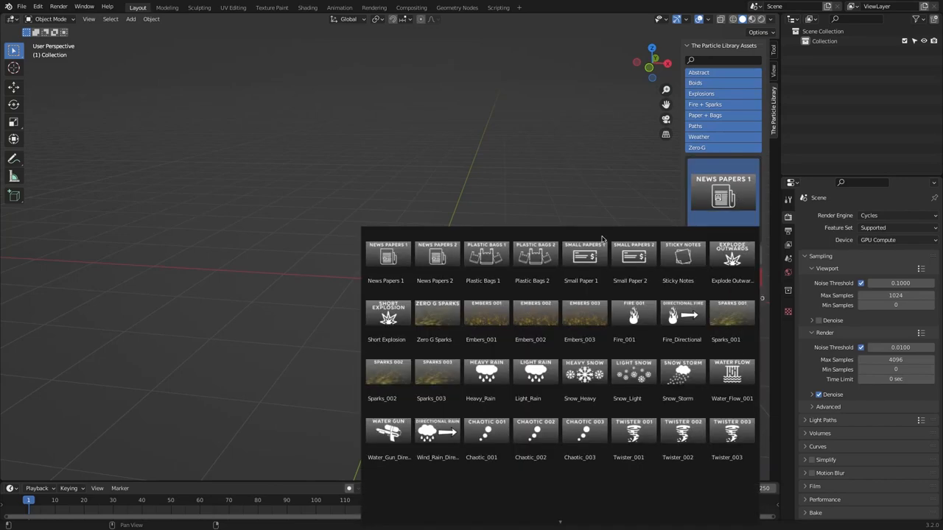
click(435, 253)
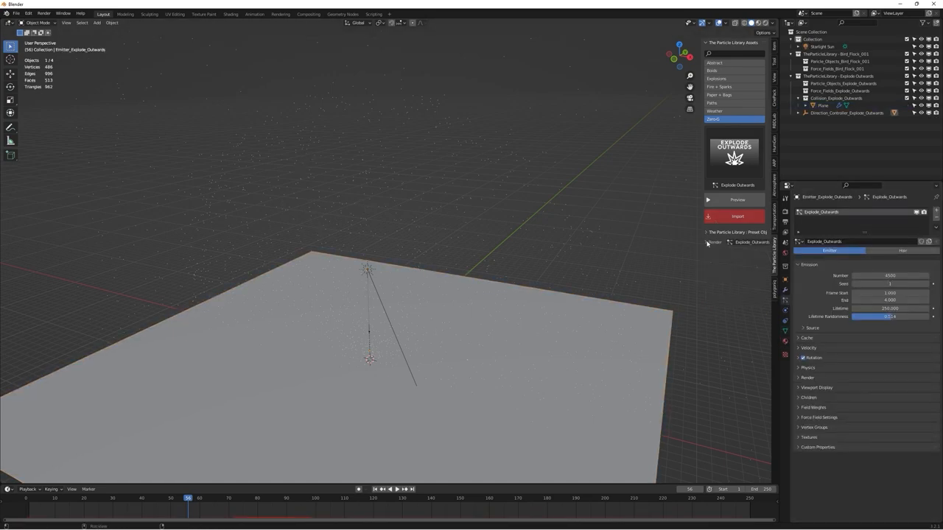
Import the Spark object and render the Explode_Outwards particles as Spark instances
click(398, 490)
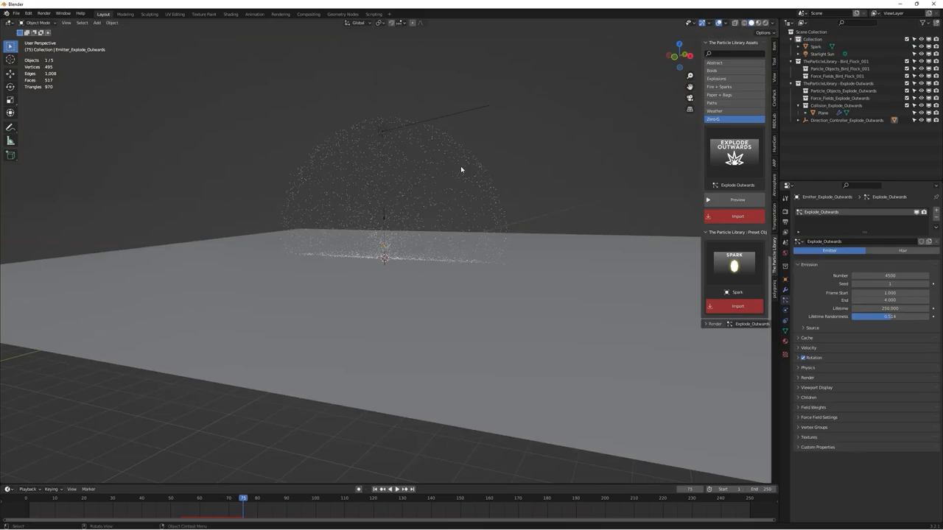
click(714, 324)
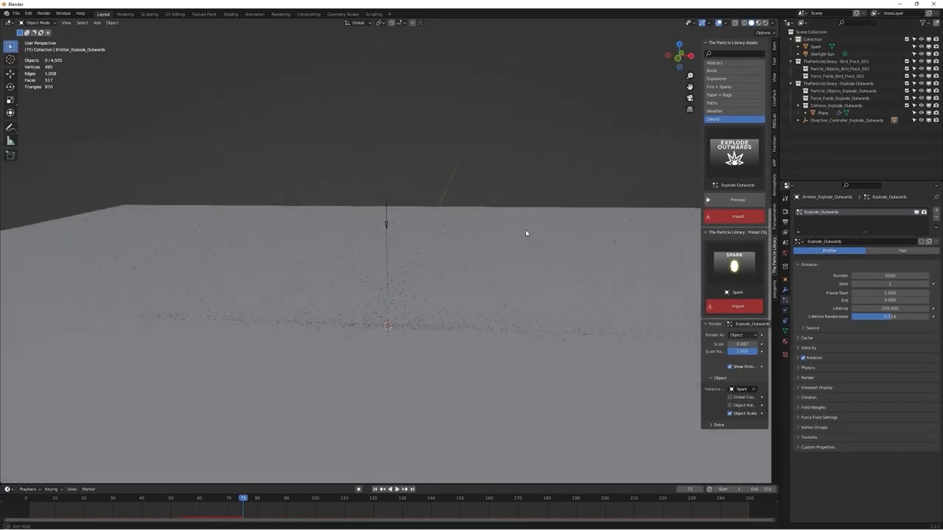